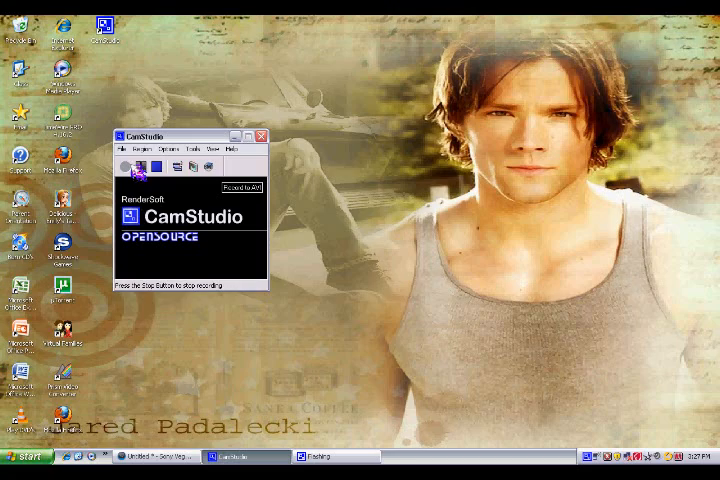
Step: Start the CamStudio screen recording, which minimizes the recorder window
click(260, 134)
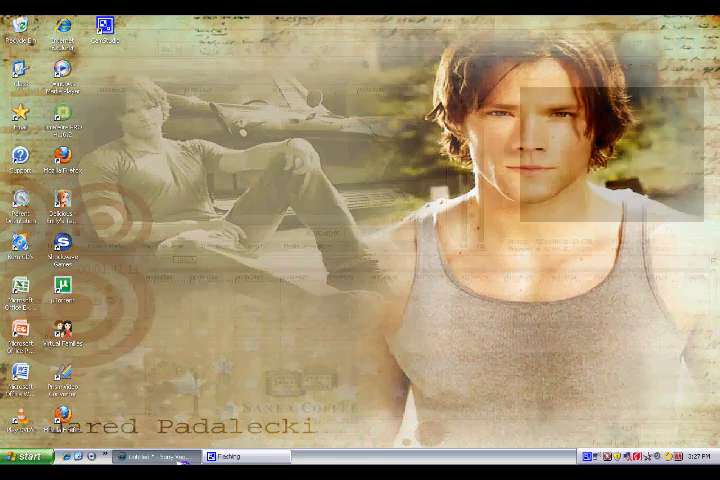
Step: Restore Vegas and load Dean Sells His Soul.avi into the Trimmer from Explorer
click(160, 457)
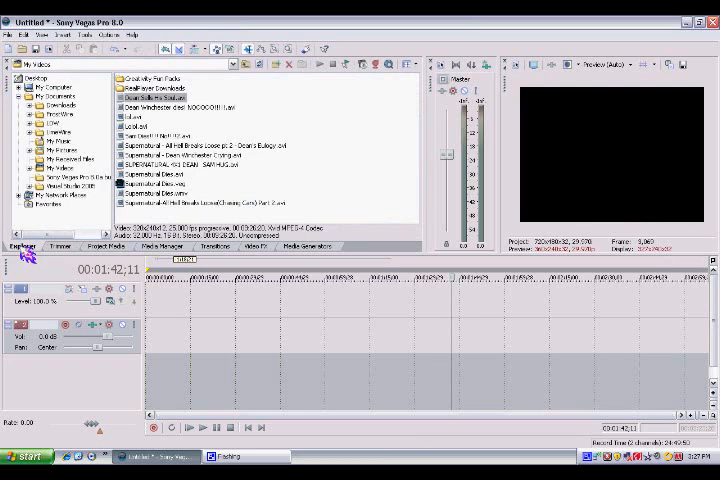
right_click(150, 98)
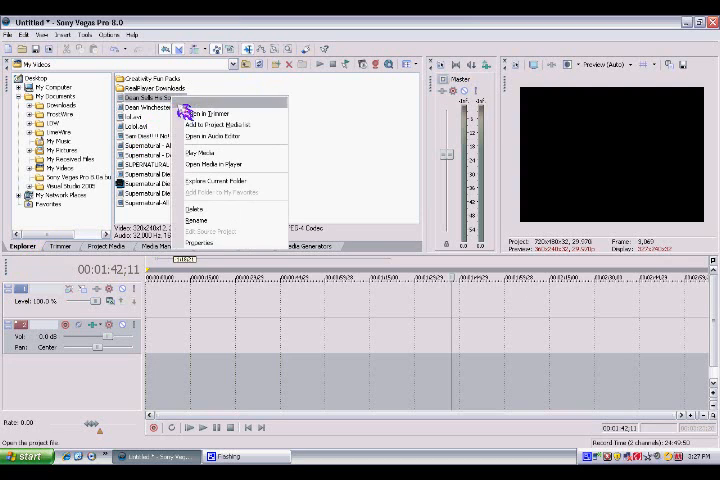
mouse_move(215, 121)
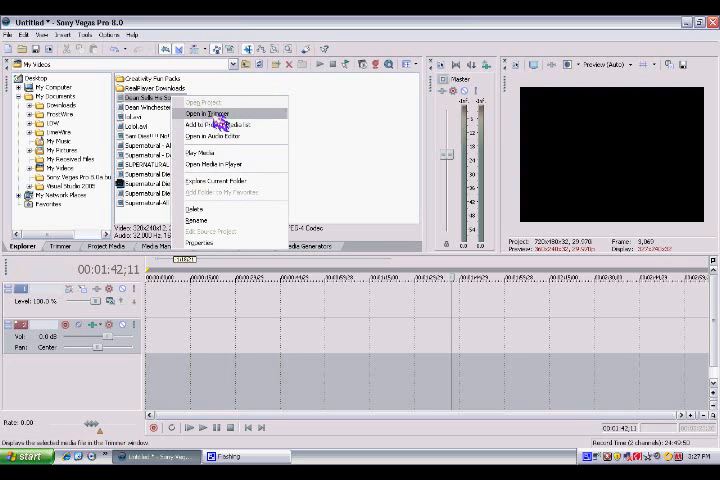
click(211, 121)
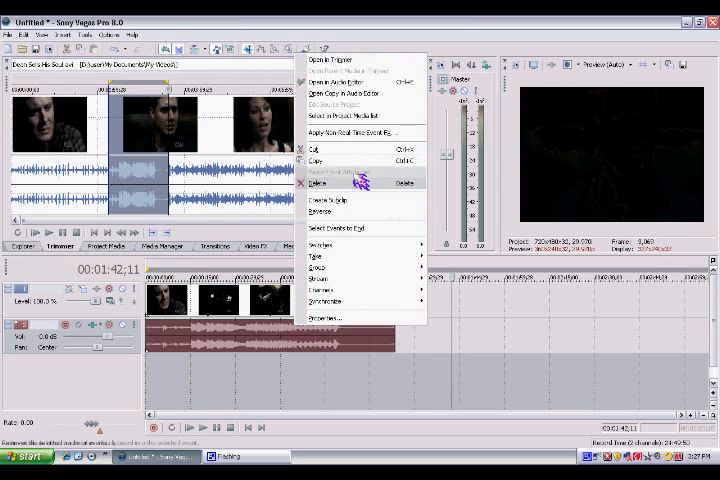
Step: Delete the Dean clip's video event, leaving only its audio on the timeline
click(318, 181)
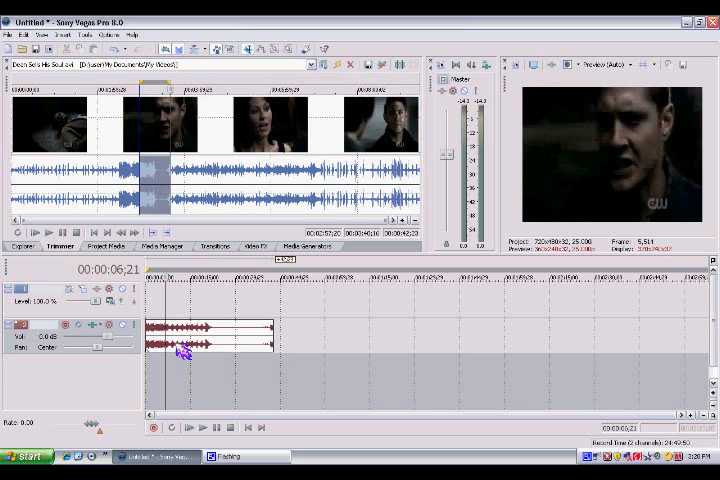
Step: Play back the shortened Dean audio event from the transport controls
click(211, 428)
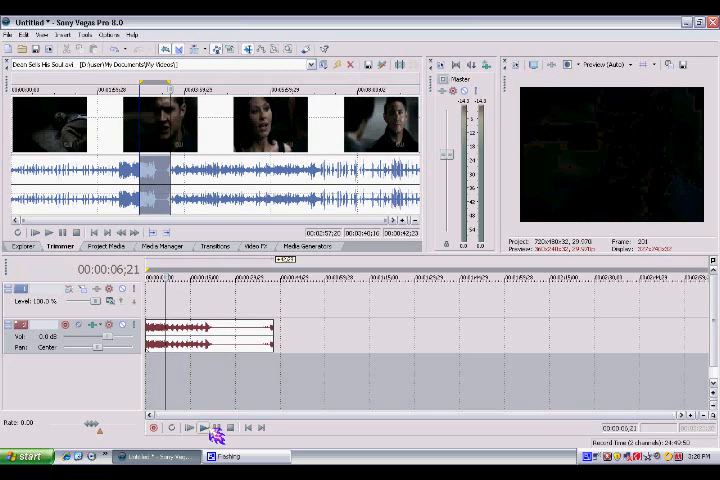
click(207, 427)
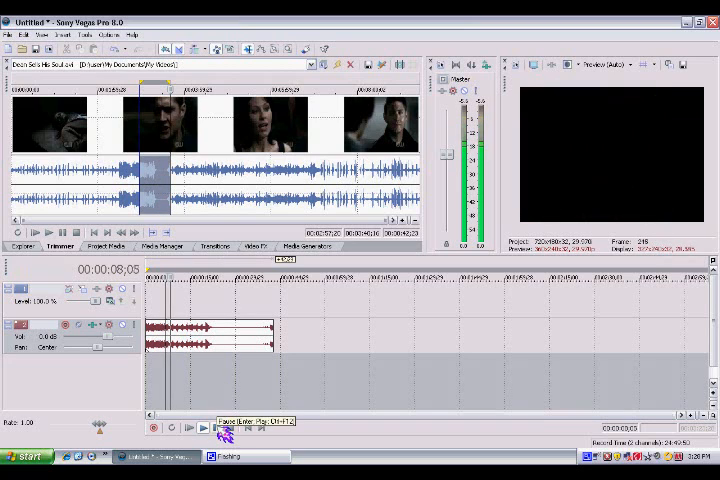